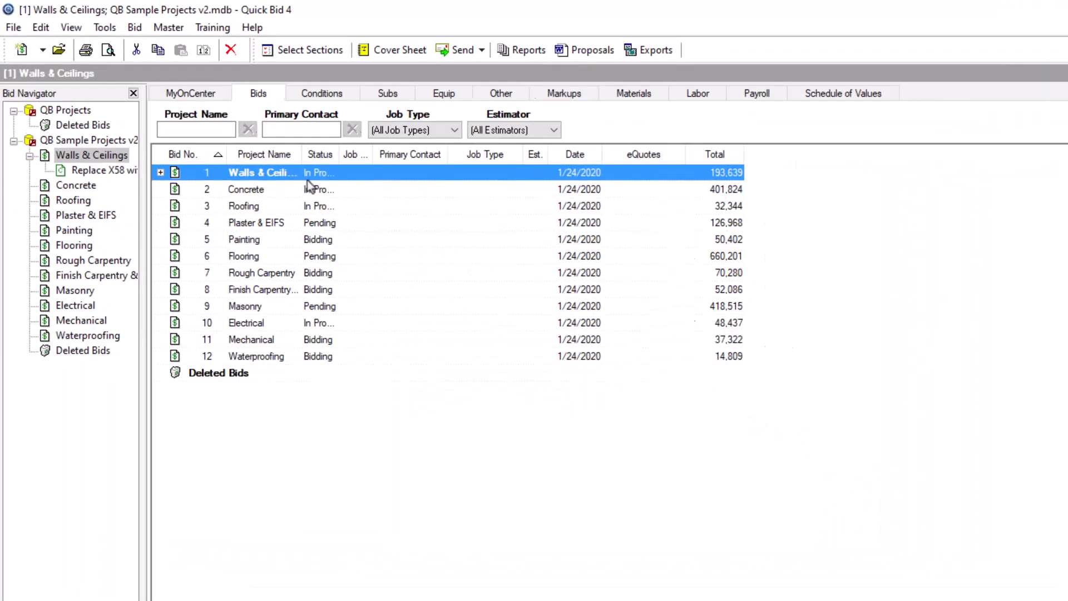
# Open Payroll Settings from the Tools menu, showing wage types Union, Open and Sub
pyautogui.click(104, 26)
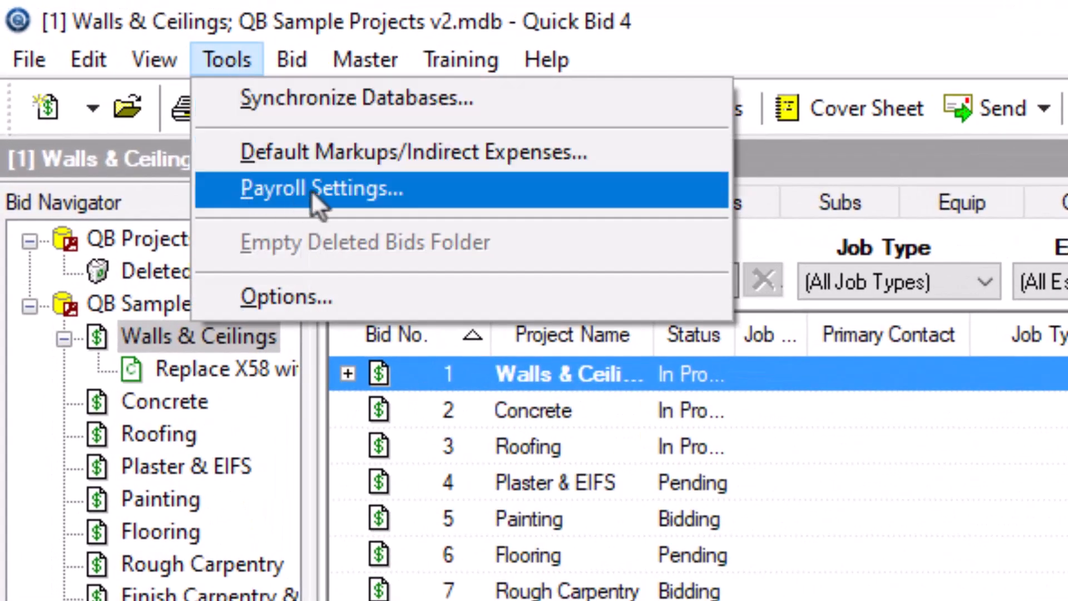
pyautogui.moveTo(487, 204)
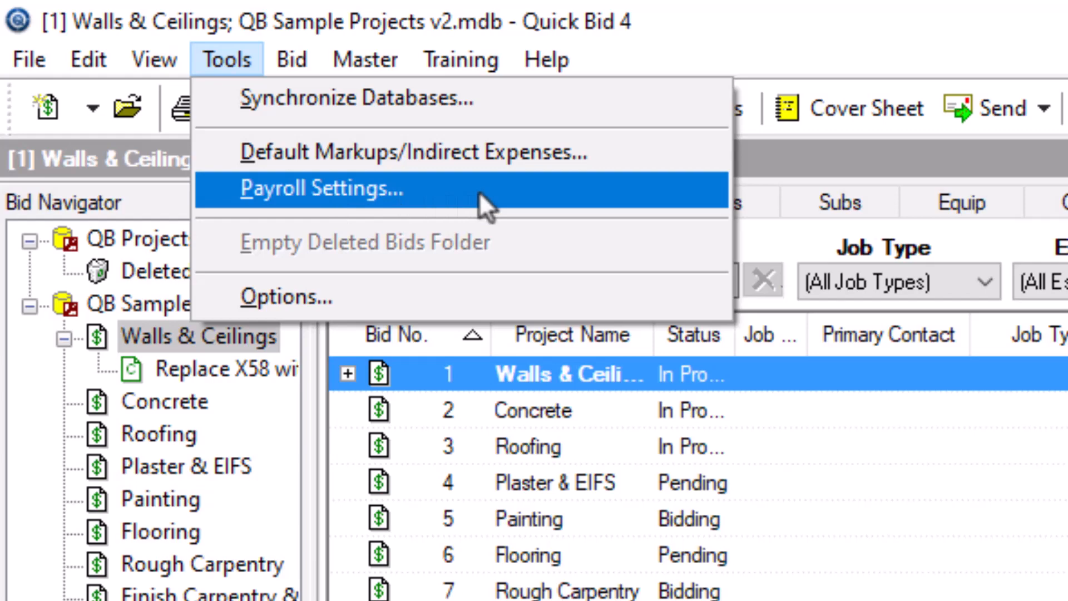
pyautogui.click(321, 189)
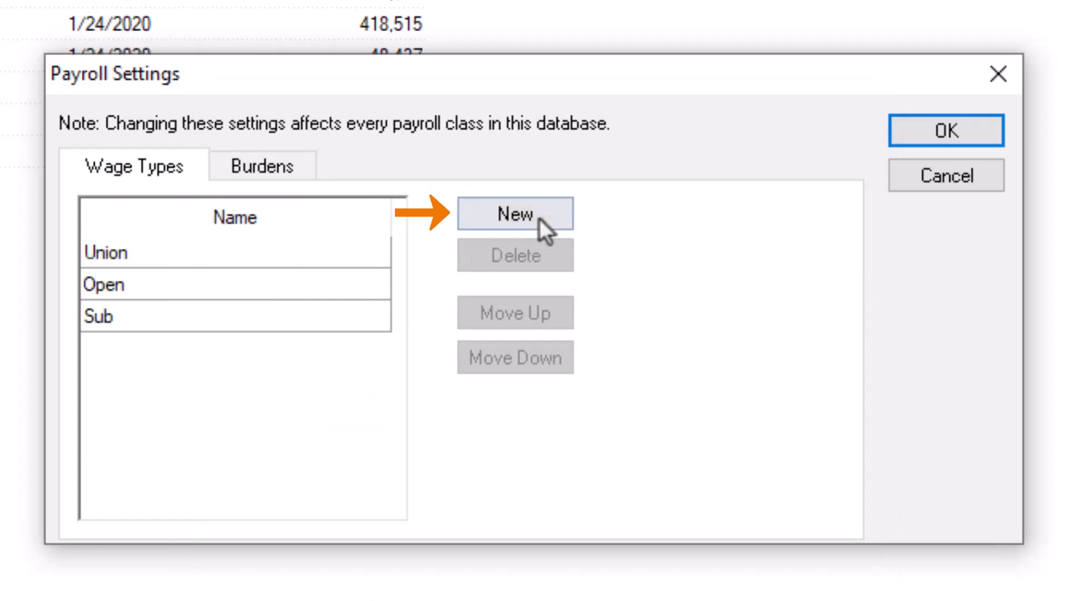
# Add a new wage type row named Prevailing Wage after Union, Open and Sub
pyautogui.click(515, 213)
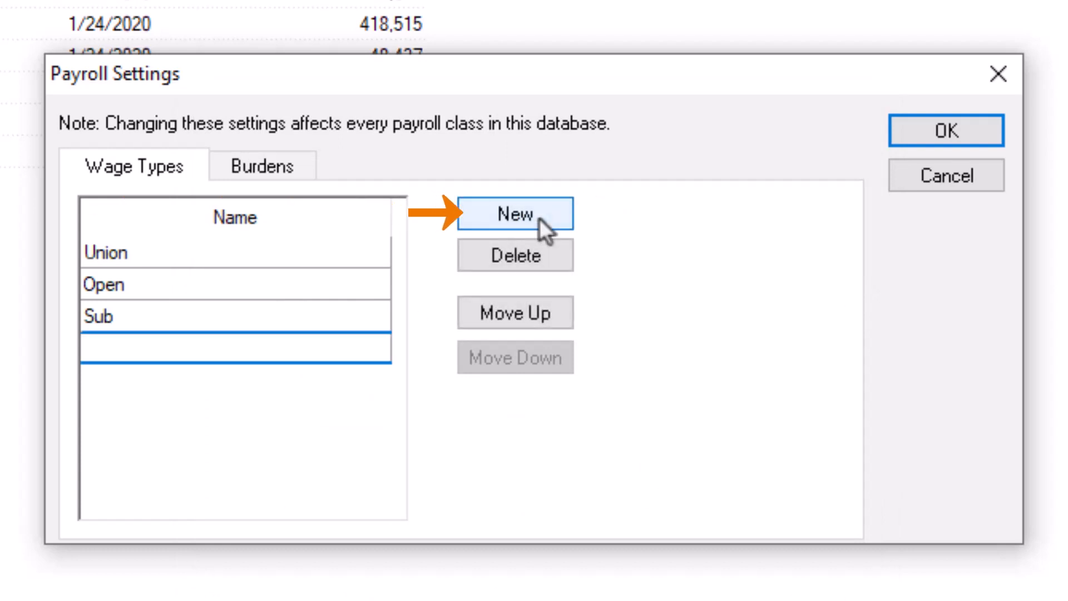
pyautogui.write('Prevailing Wage')
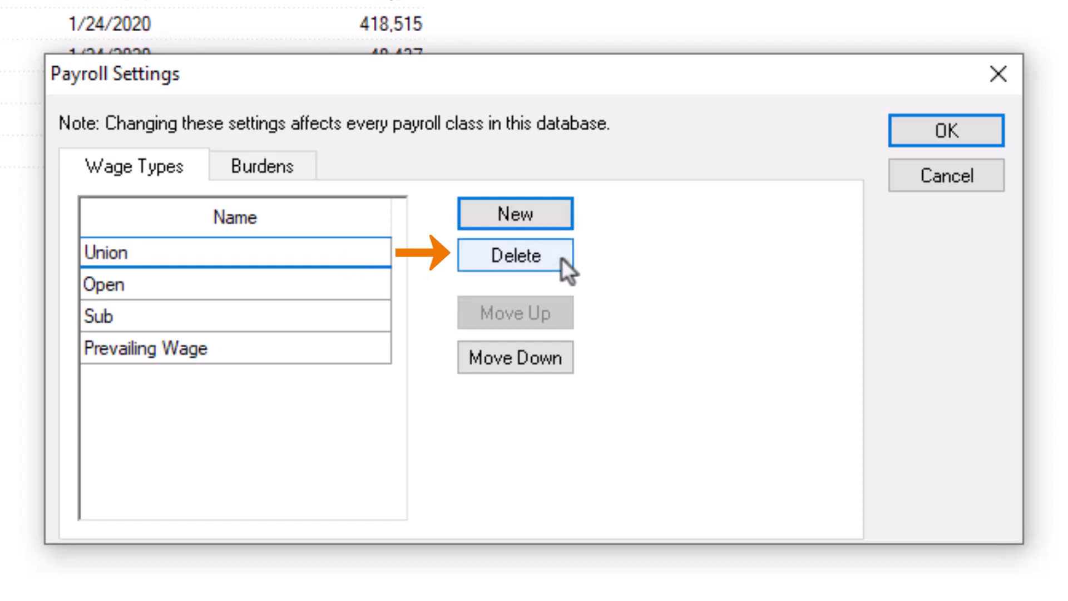
pyautogui.click(514, 256)
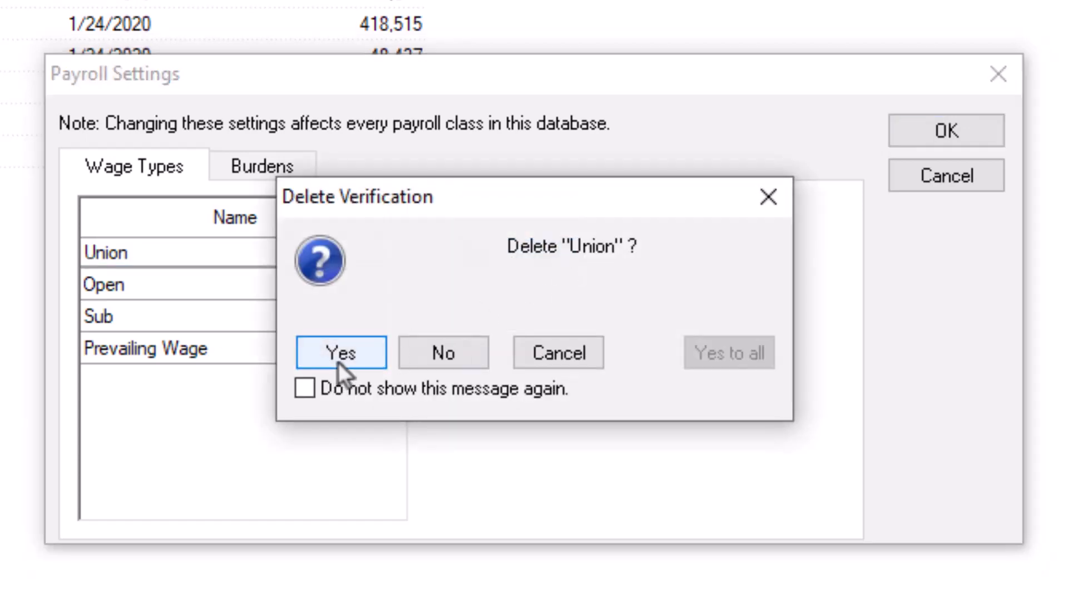
pyautogui.click(340, 352)
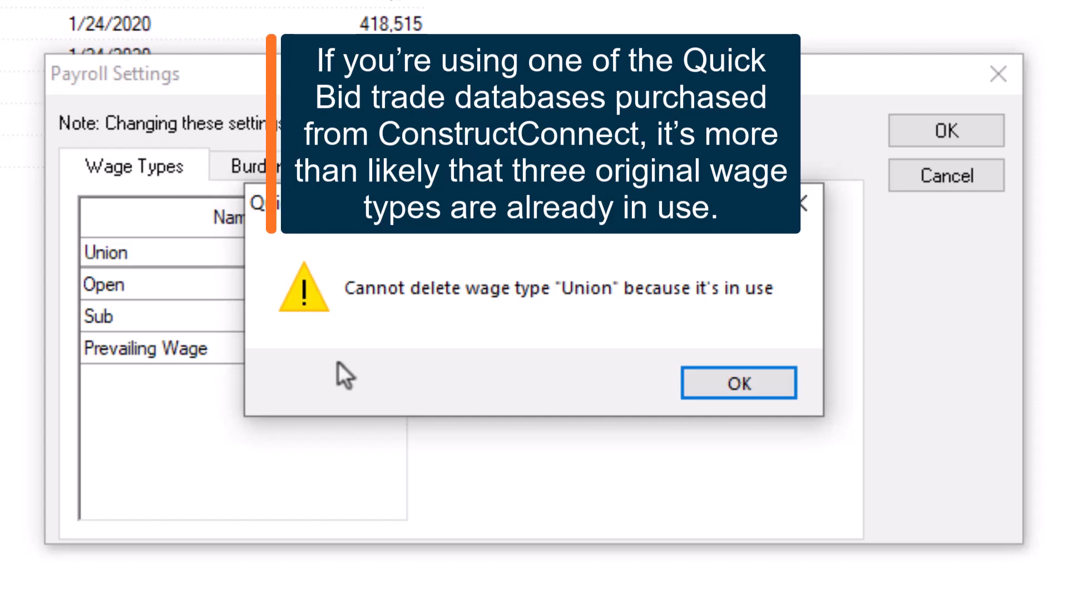
pyautogui.click(738, 381)
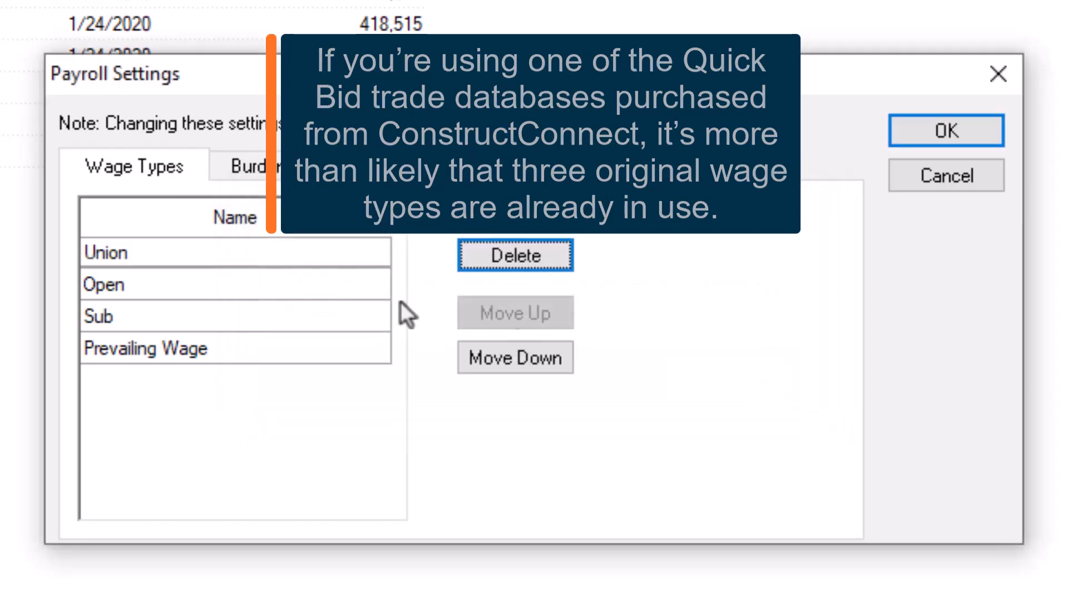
# Rename the Union wage type to Davis Bacon and select Prevailing Wage
pyautogui.write('D')
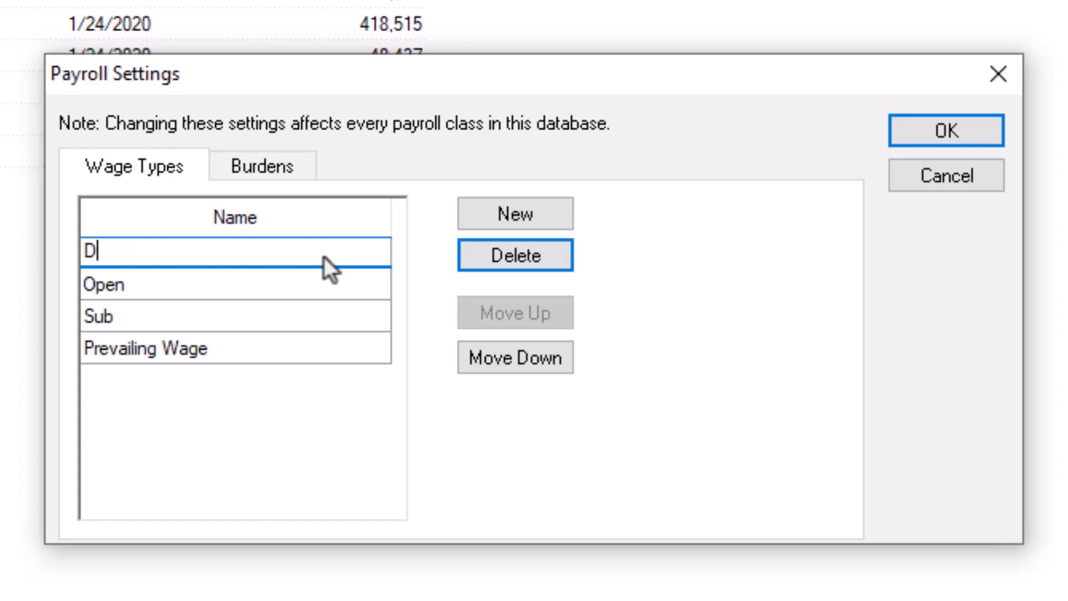
pyautogui.write('avis Bacon')
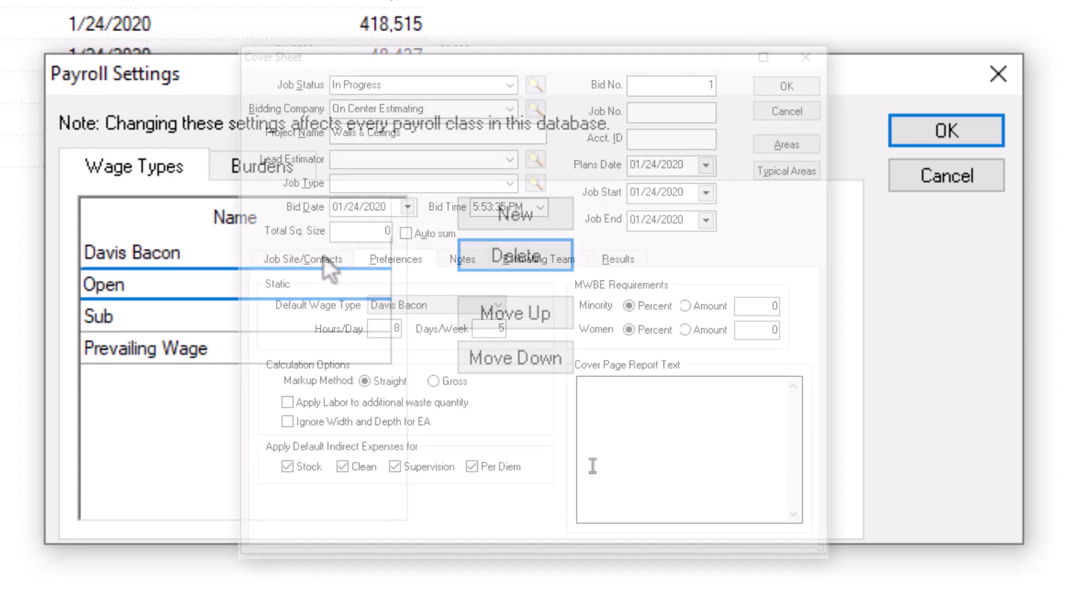
pyautogui.click(498, 305)
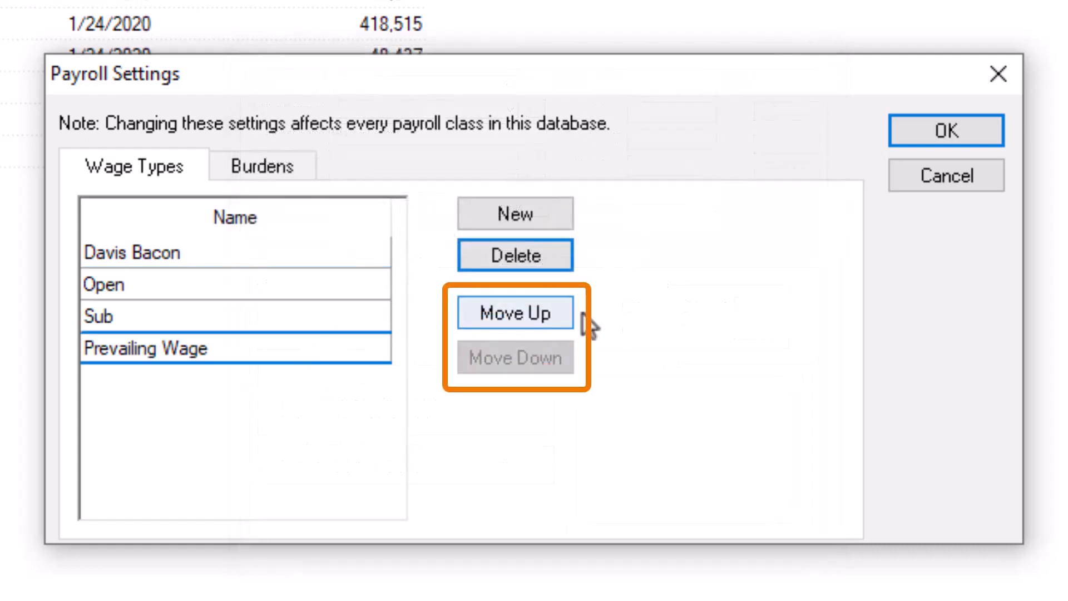
# Move Prevailing Wage to the top so the list reads Prevailing Wage, Open, Davis Bacon, Sub
pyautogui.click(515, 311)
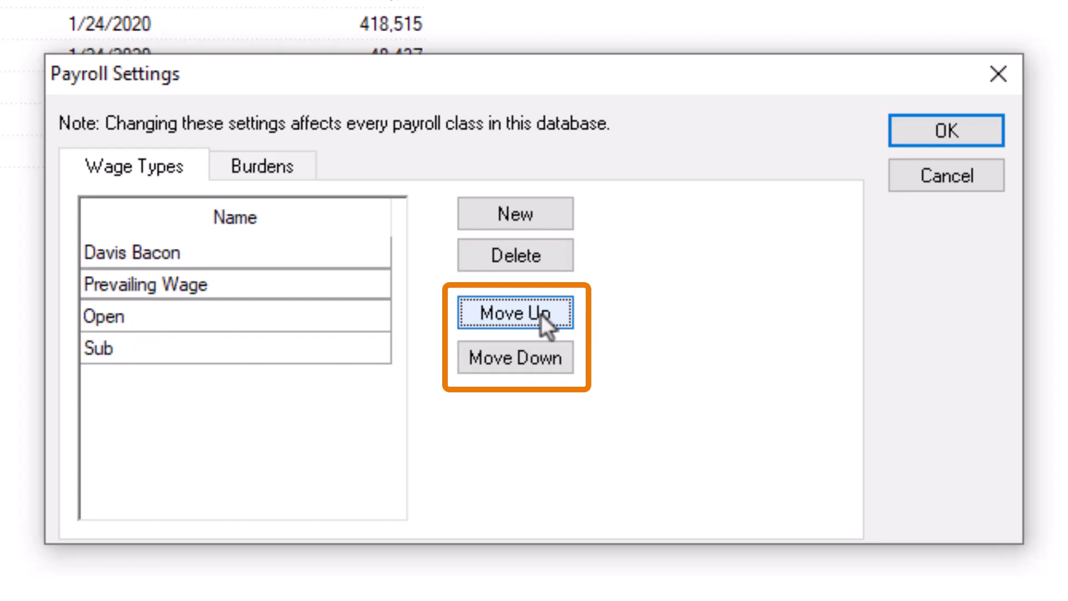
pyautogui.click(514, 312)
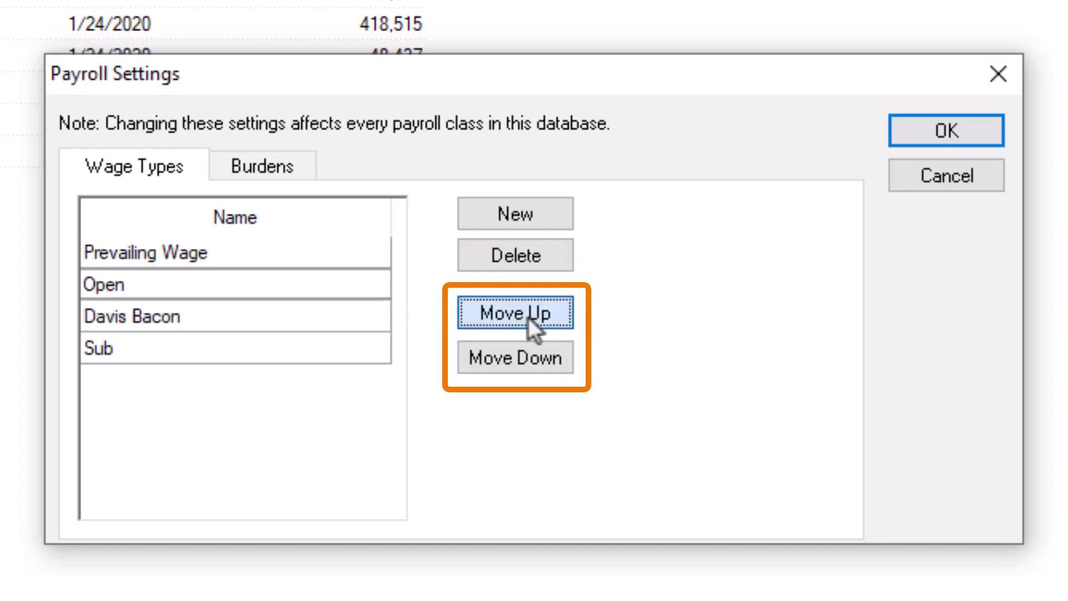
pyautogui.moveTo(346, 444)
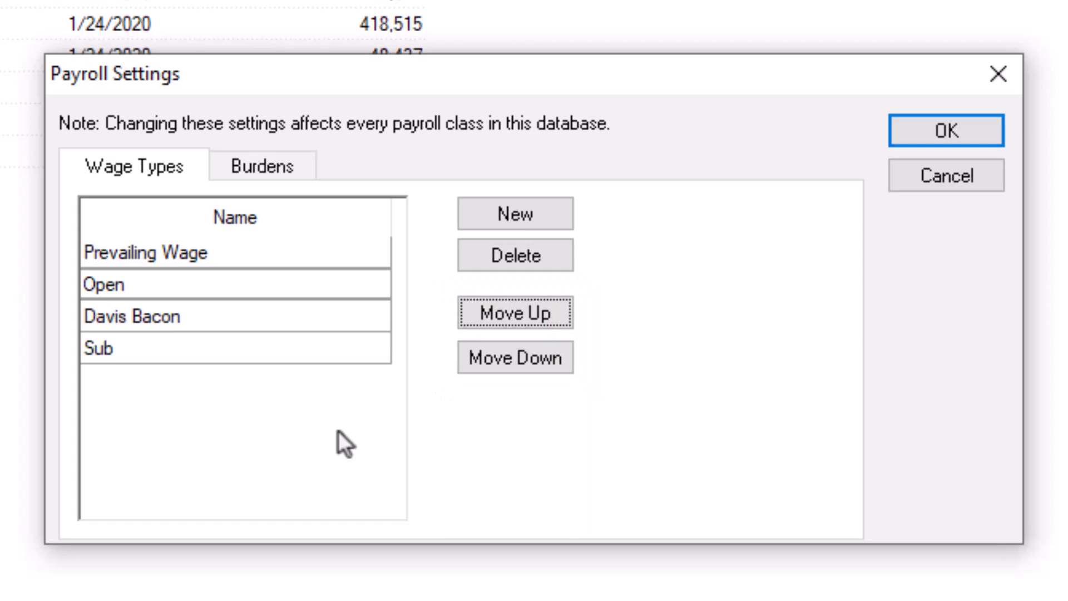
pyautogui.moveTo(321, 361)
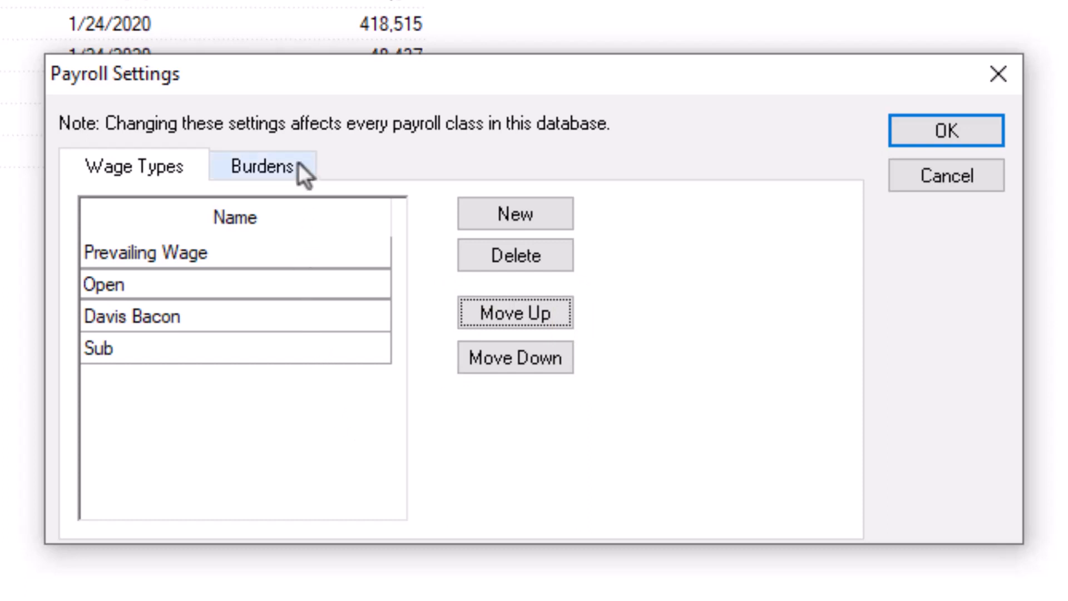
# On the Burdens list, review the Tax entry and mark the Labor burden active
pyautogui.click(260, 166)
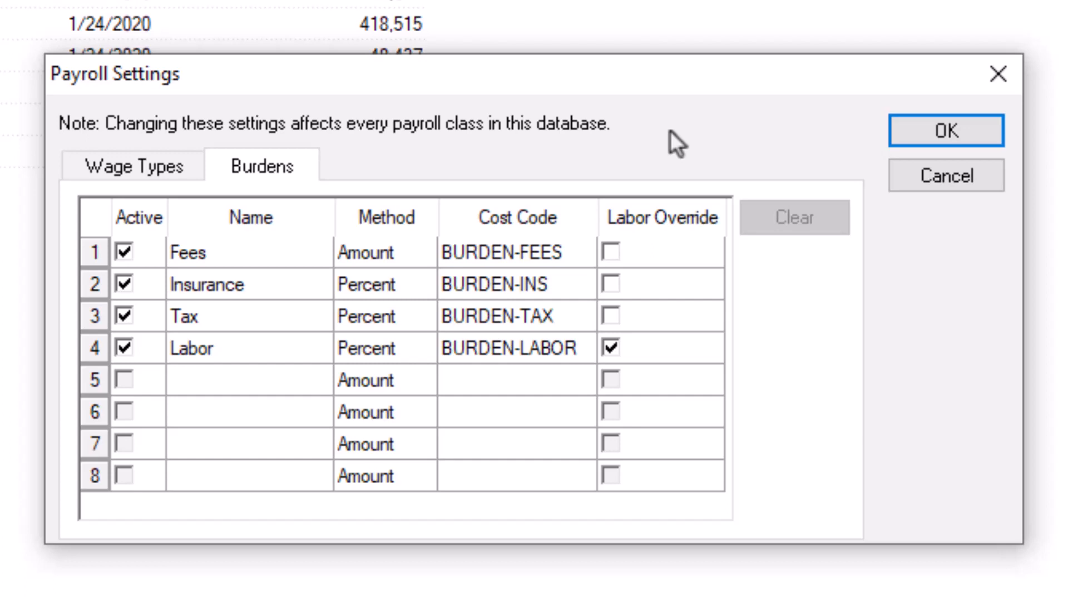
pyautogui.click(136, 251)
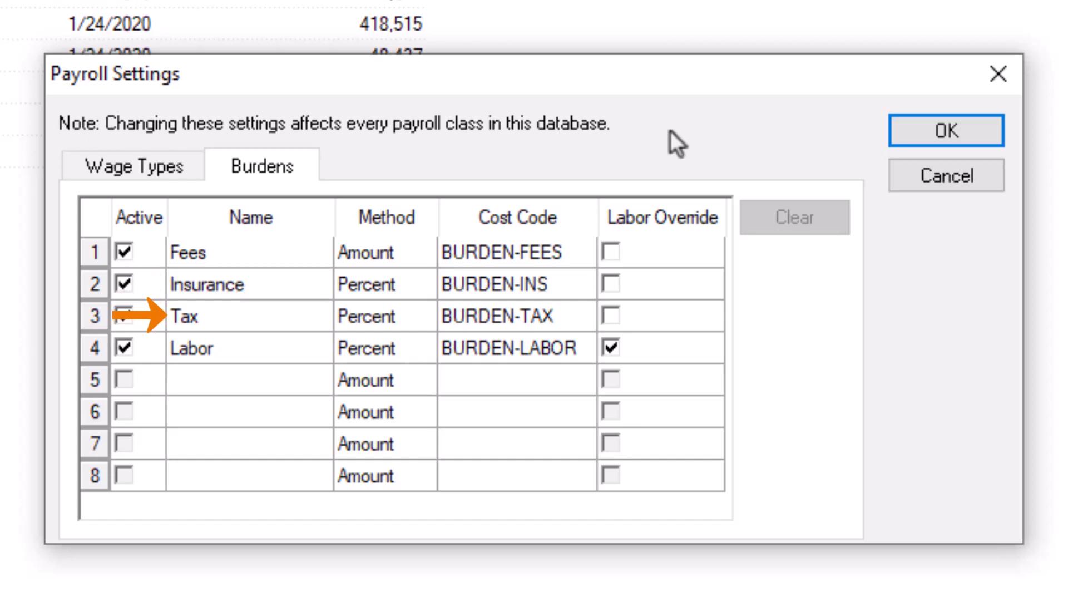
pyautogui.moveTo(674, 145)
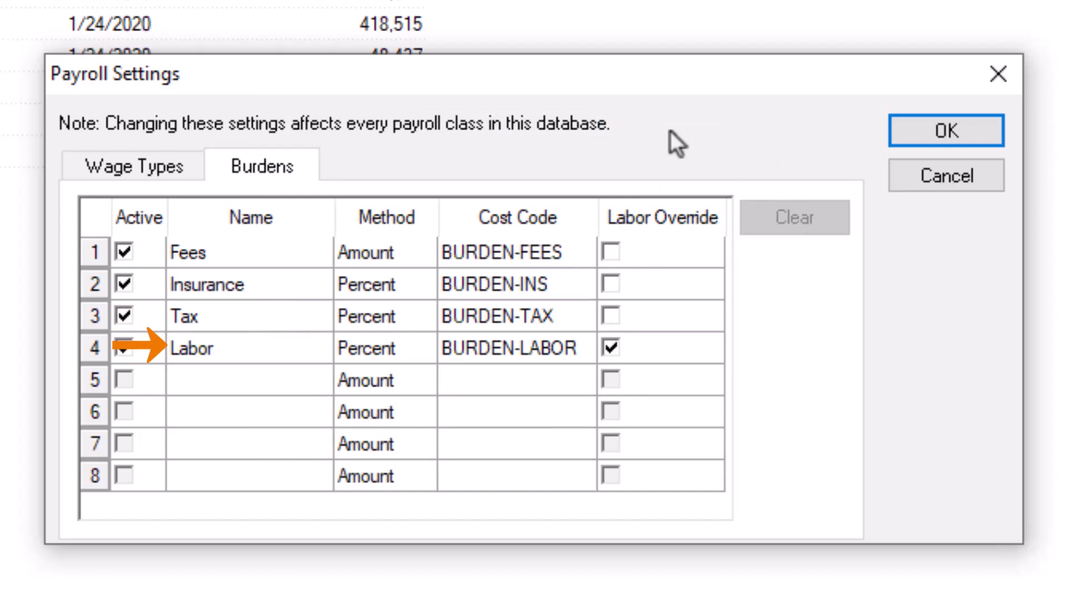
pyautogui.click(133, 347)
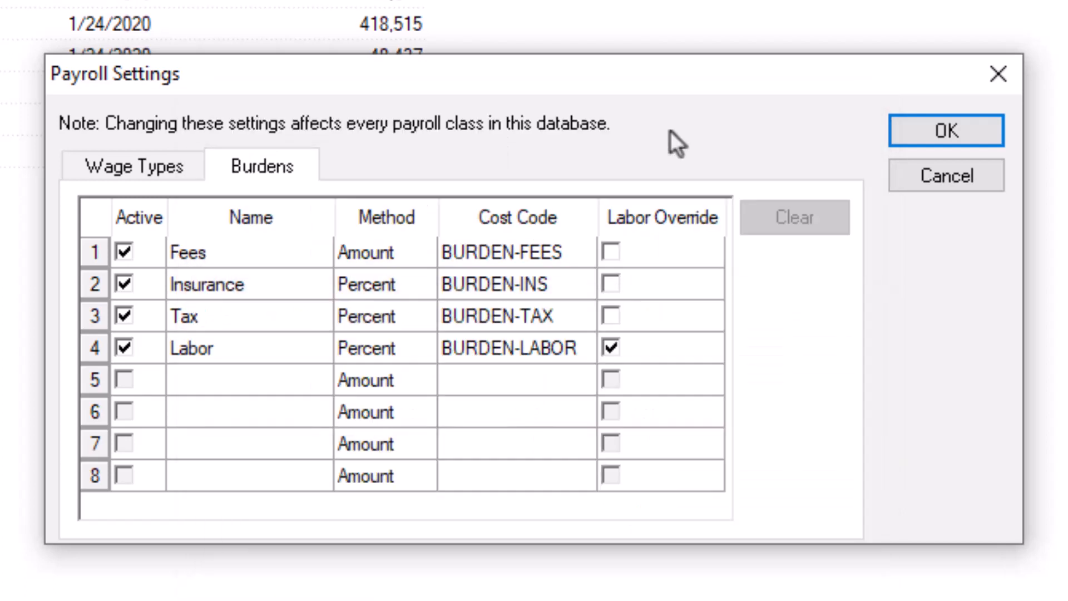
# Add a fifth burden FICA using the Percent method with cost code BURDEN-TAX
pyautogui.click(248, 379)
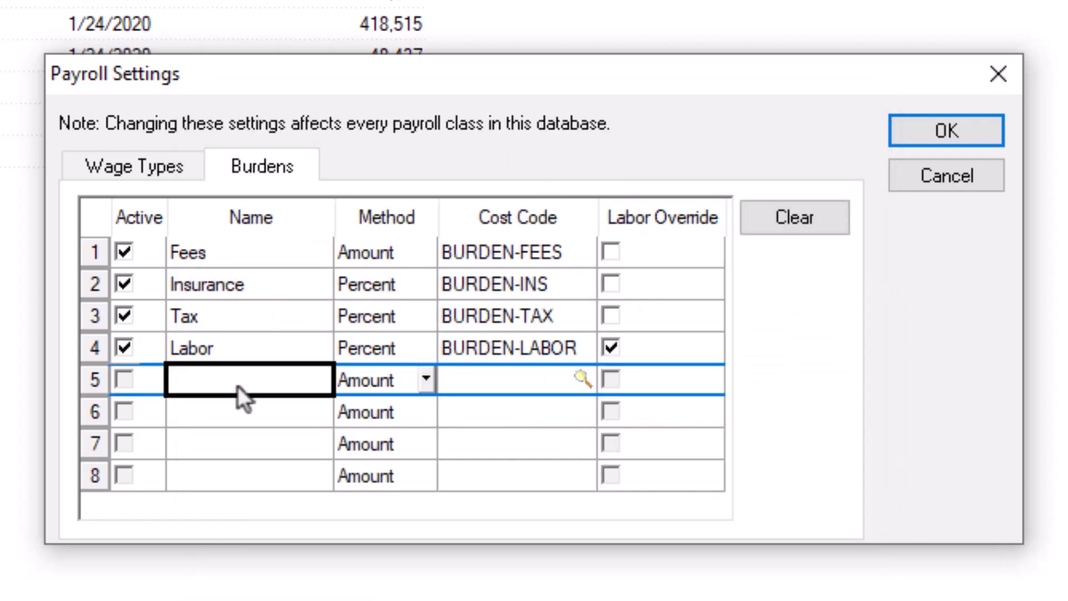
pyautogui.write('FICA')
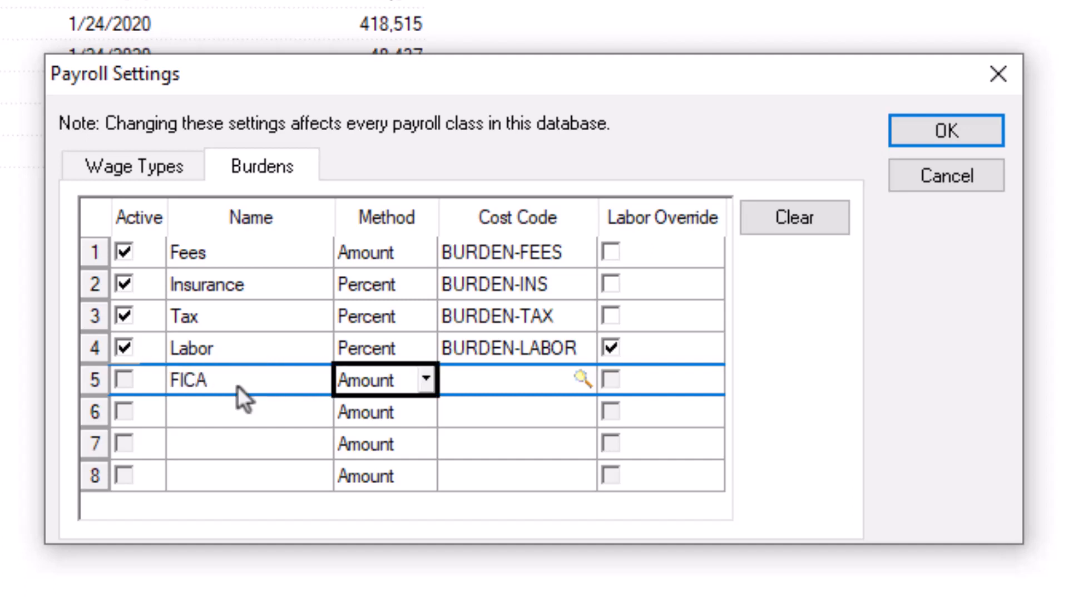
pyautogui.moveTo(427, 381)
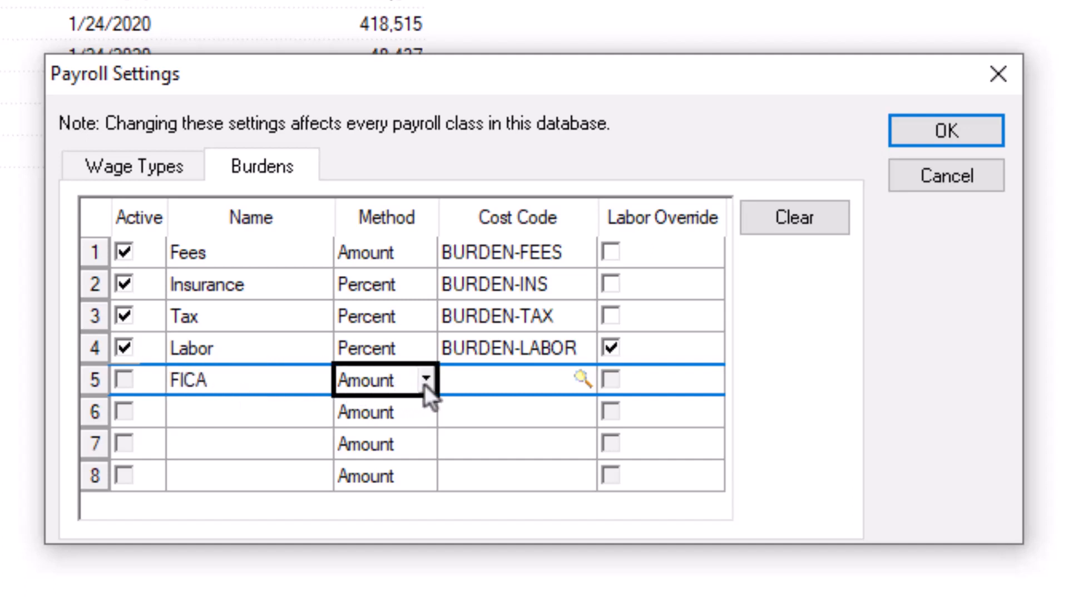
pyautogui.click(427, 381)
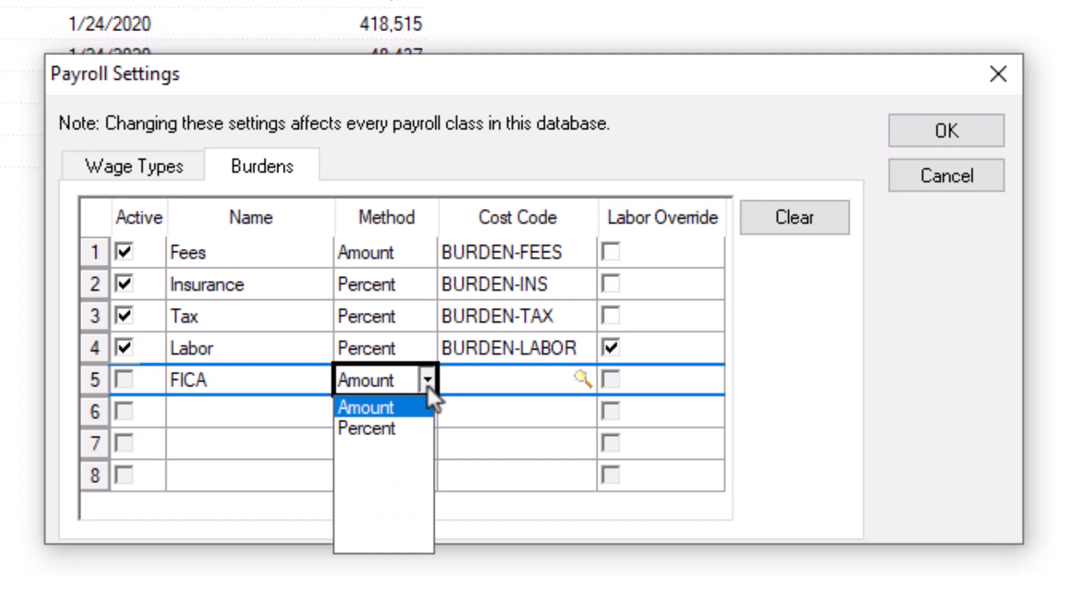
pyautogui.moveTo(366, 429)
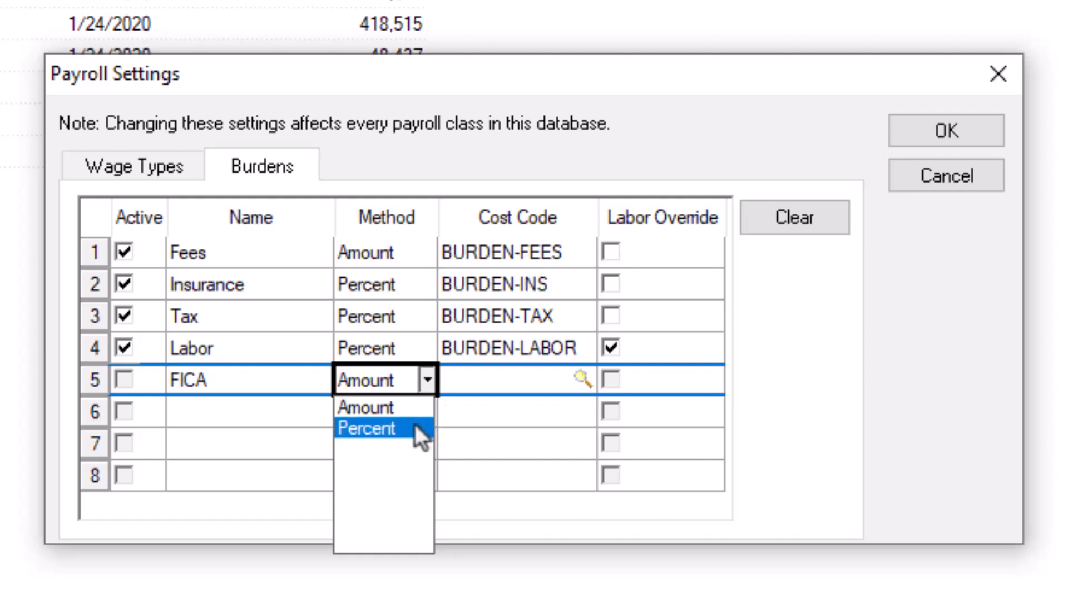
pyautogui.click(367, 429)
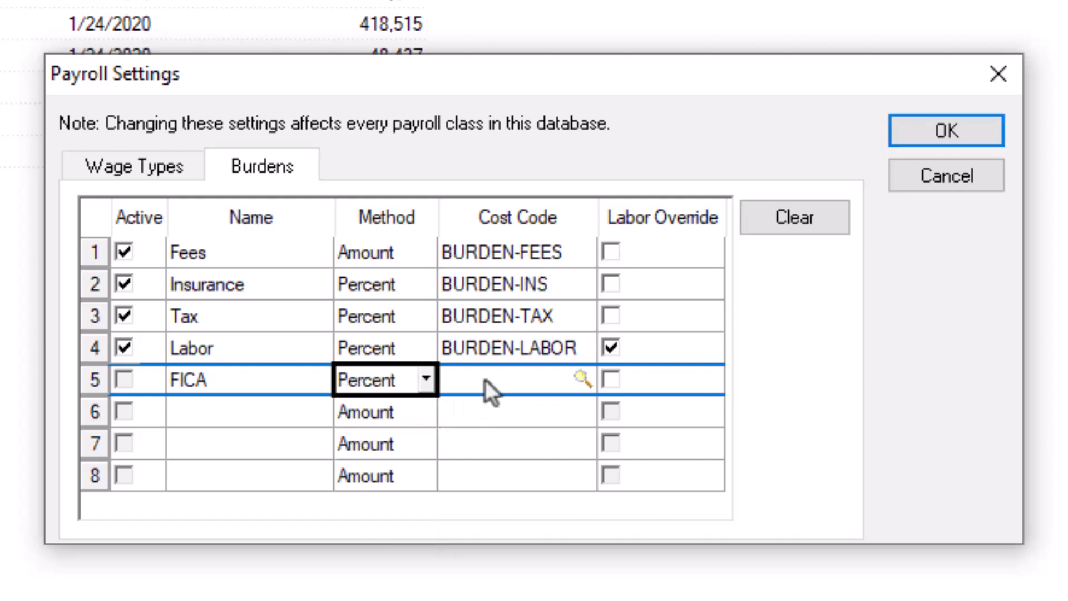
pyautogui.write('BOND')
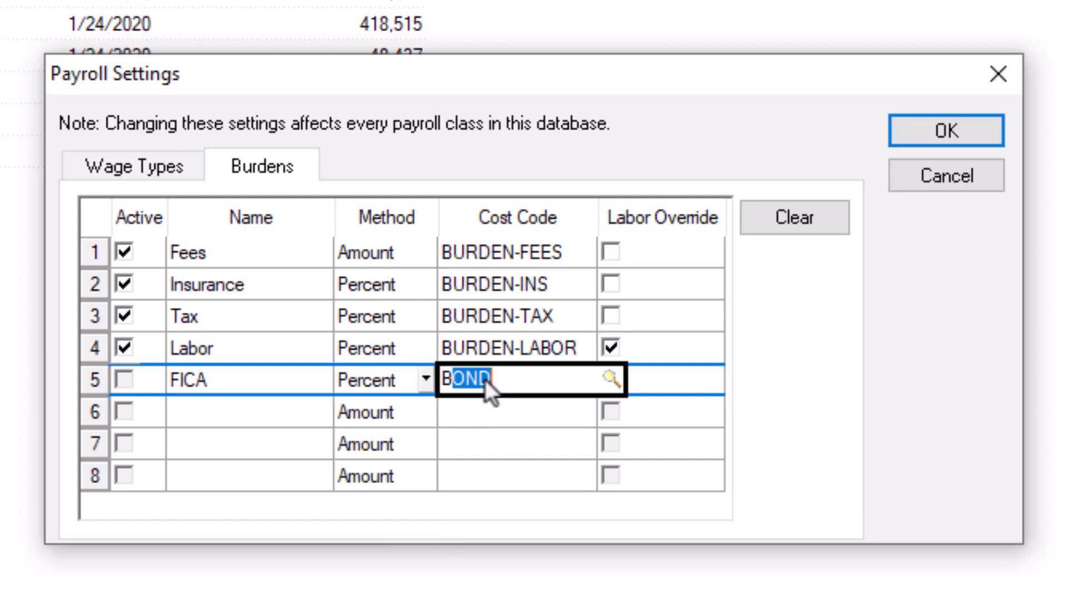
pyautogui.write('BURDEN-FEES')
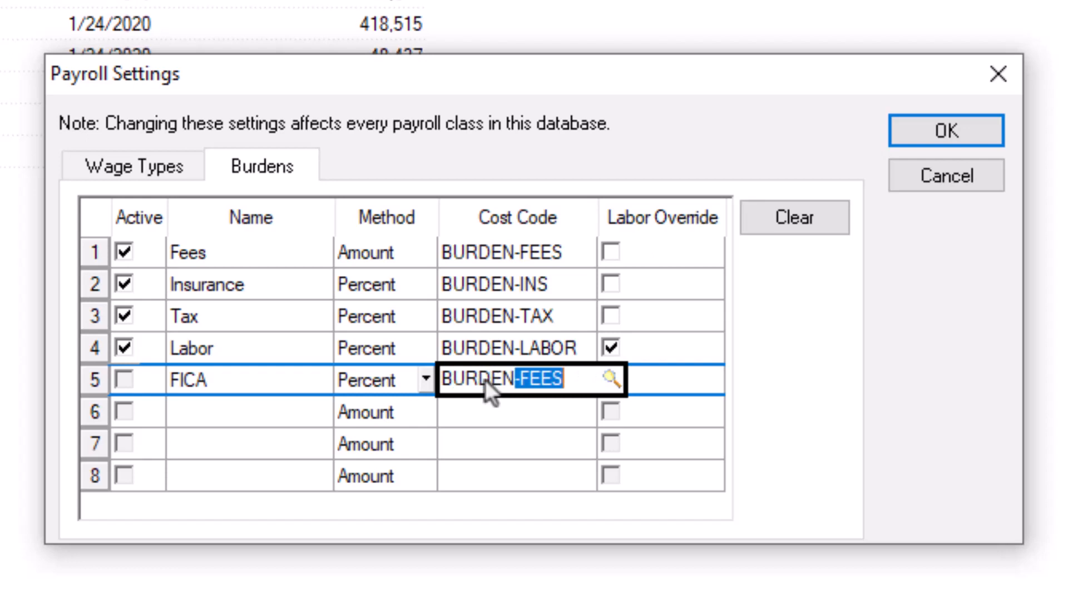
pyautogui.write('BURDEN-TAX')
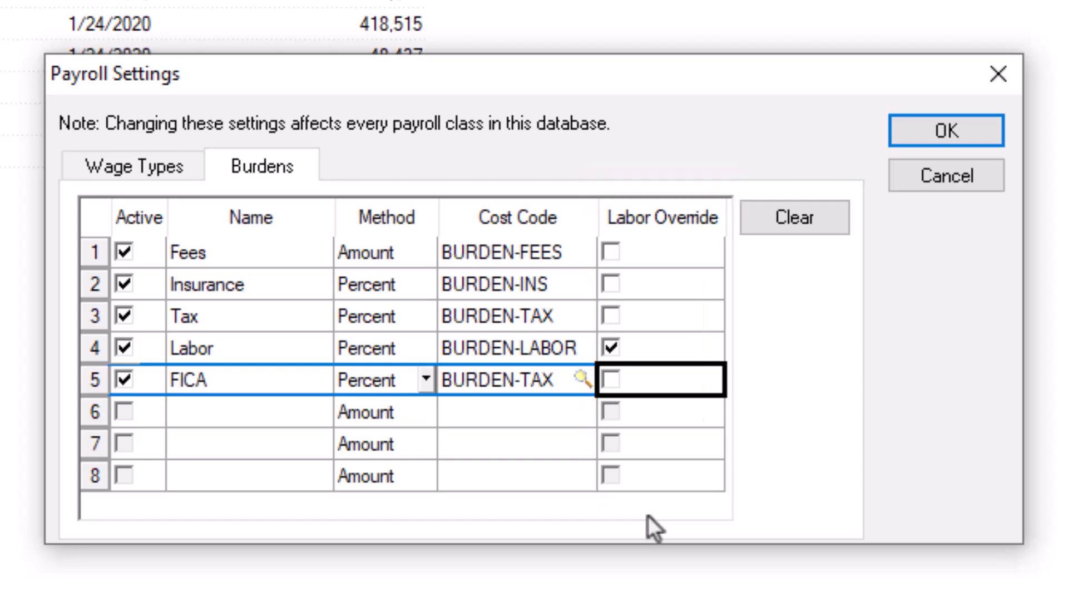
pyautogui.moveTo(617, 398)
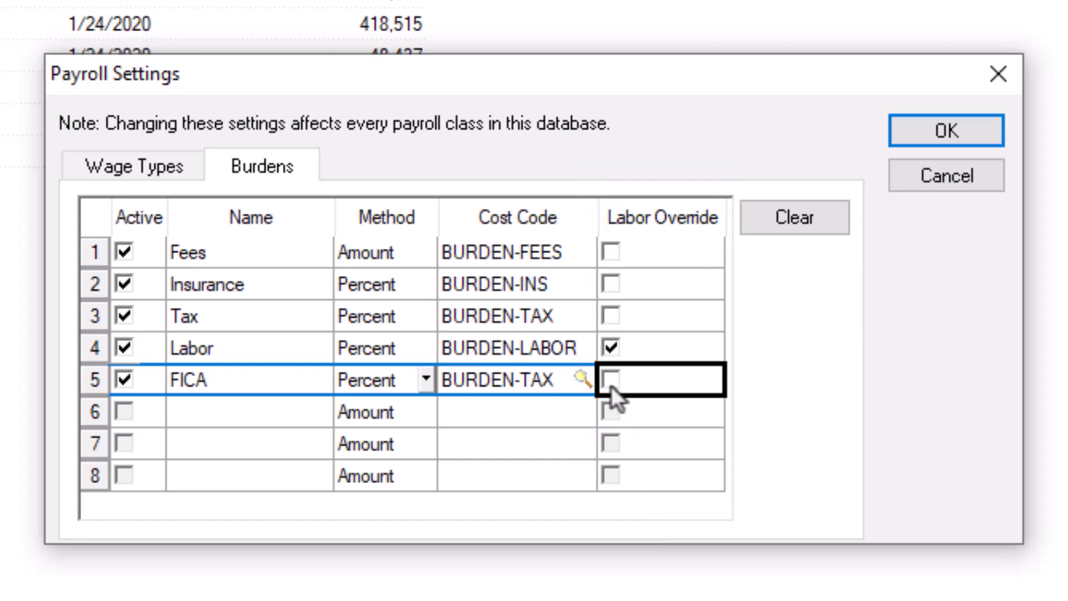
pyautogui.click(609, 380)
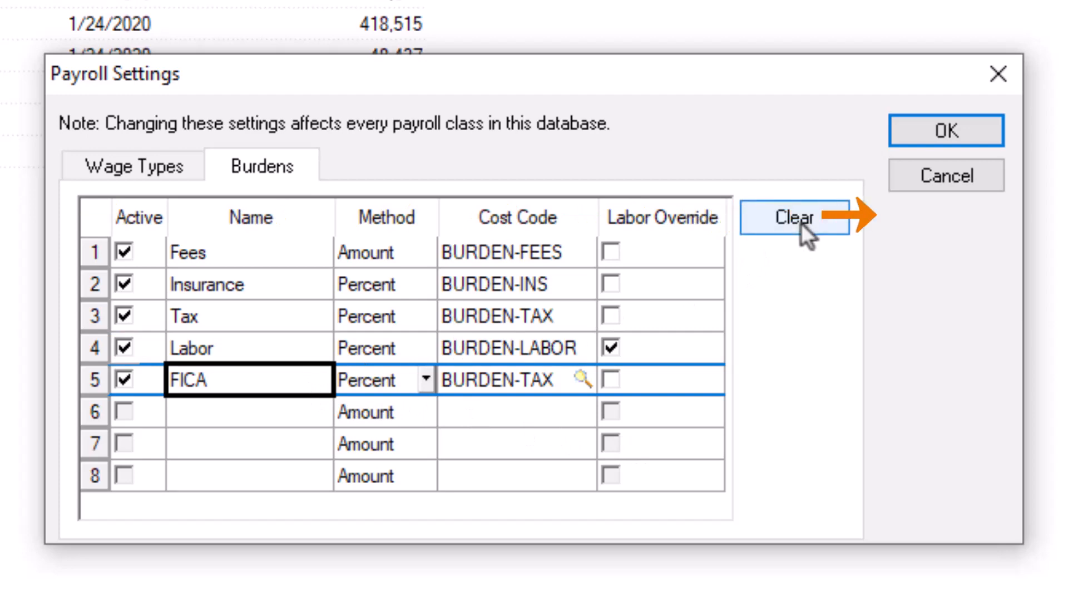
# Clear the extra FICA row, rename Tax to FICA, and make the Fees burden inactive
pyautogui.click(793, 217)
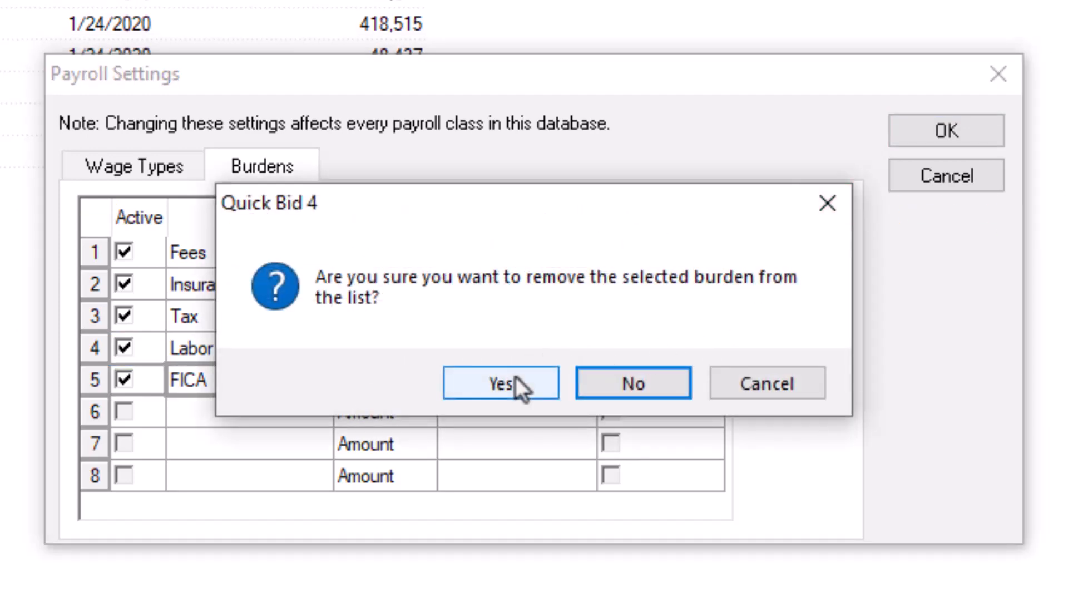
pyautogui.click(499, 382)
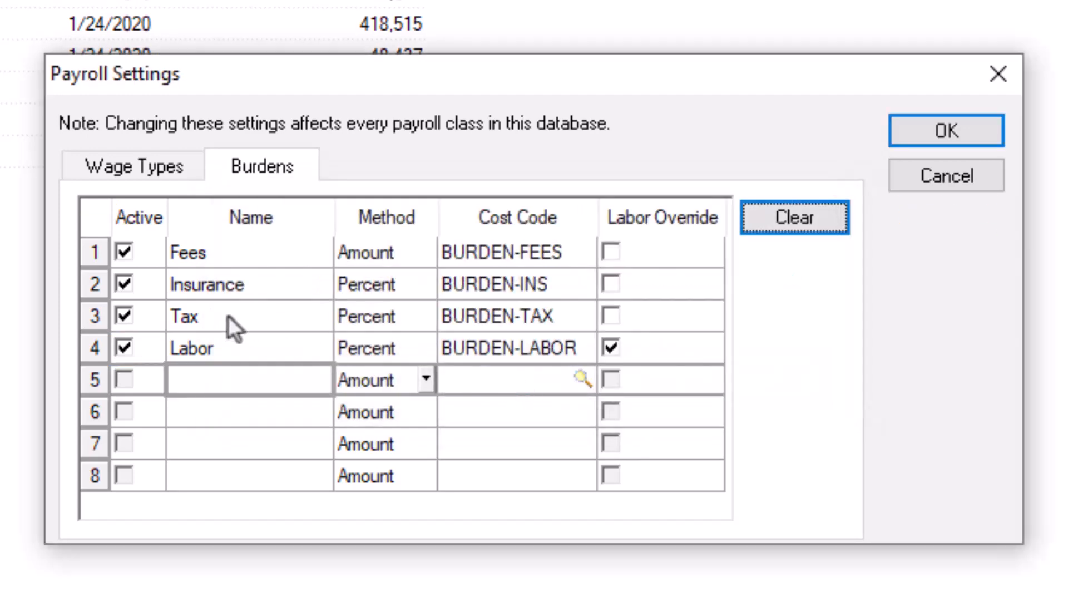
pyautogui.write('FICA')
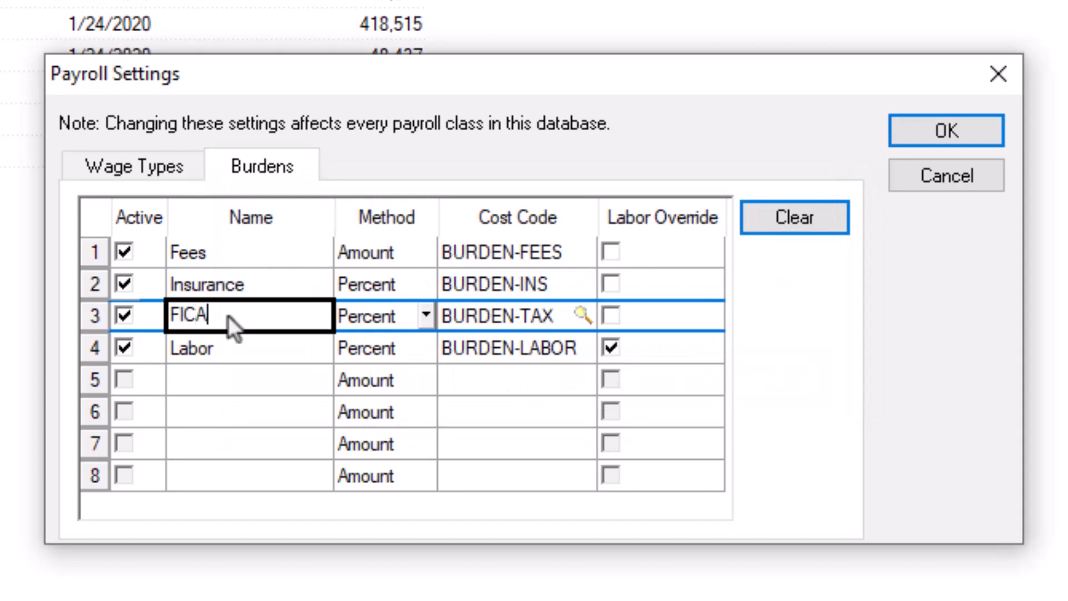
pyautogui.click(385, 316)
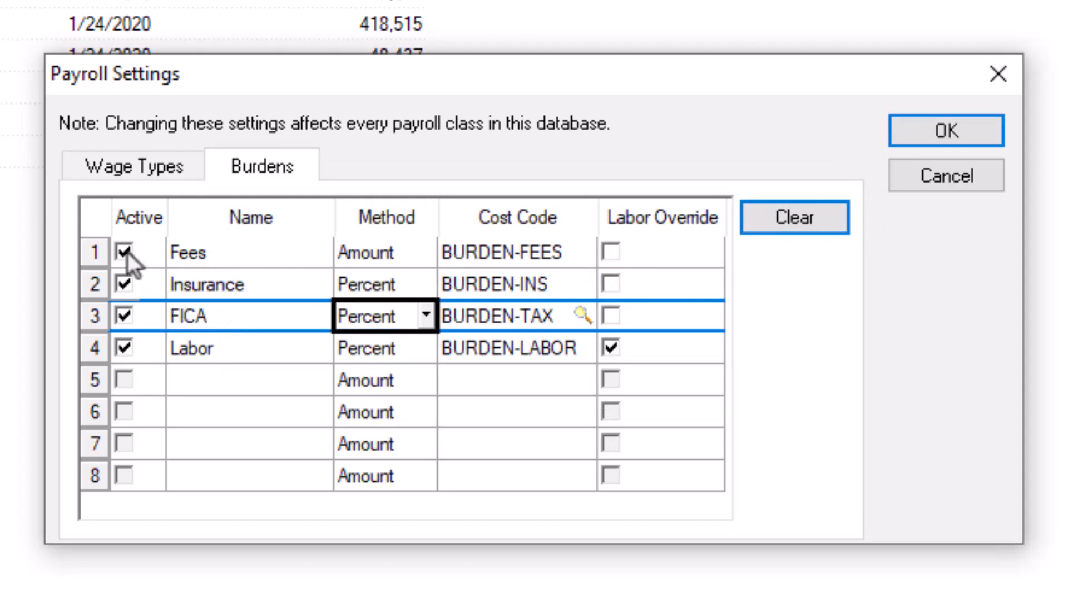
pyautogui.click(137, 253)
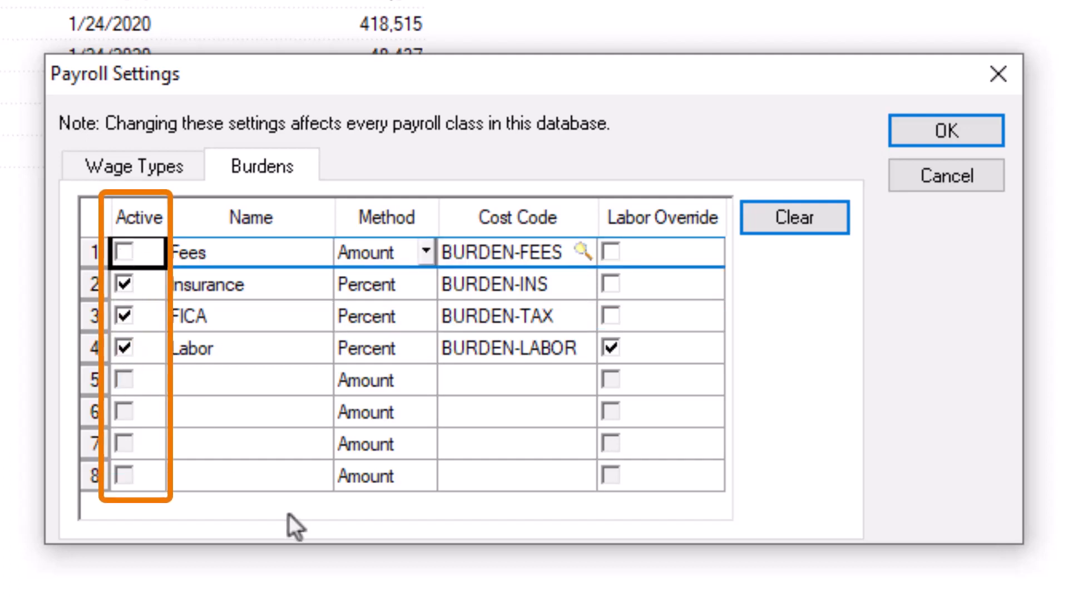